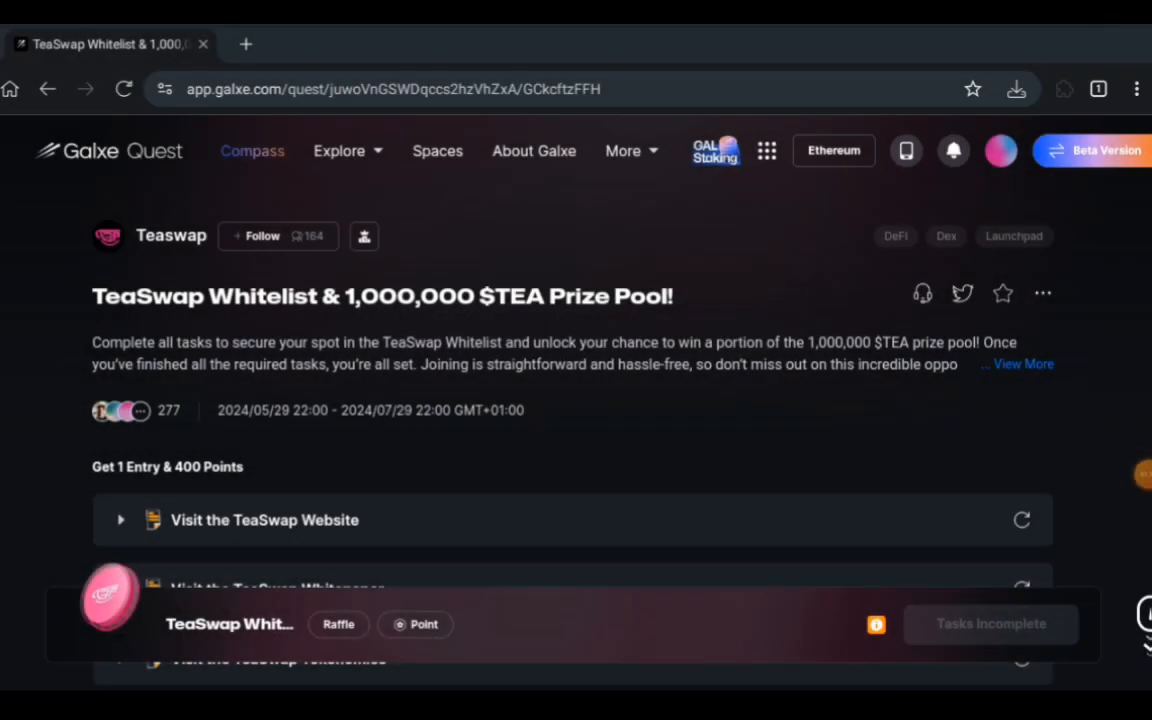
- Expand the TeaSwap Whitelist quest description and review the task list down to the Gems.vip survey
{"action": "left_click", "coordinate": [1016, 364]}
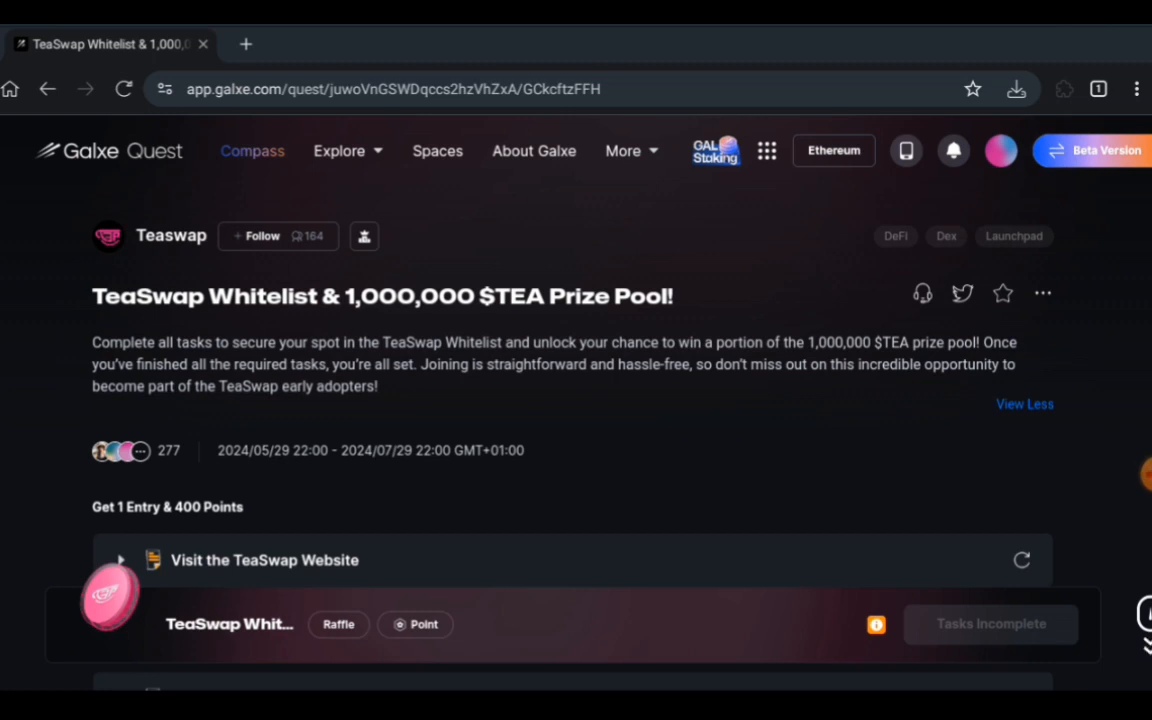
{"action": "scroll", "scroll_direction": "down", "scroll_amount": 3}
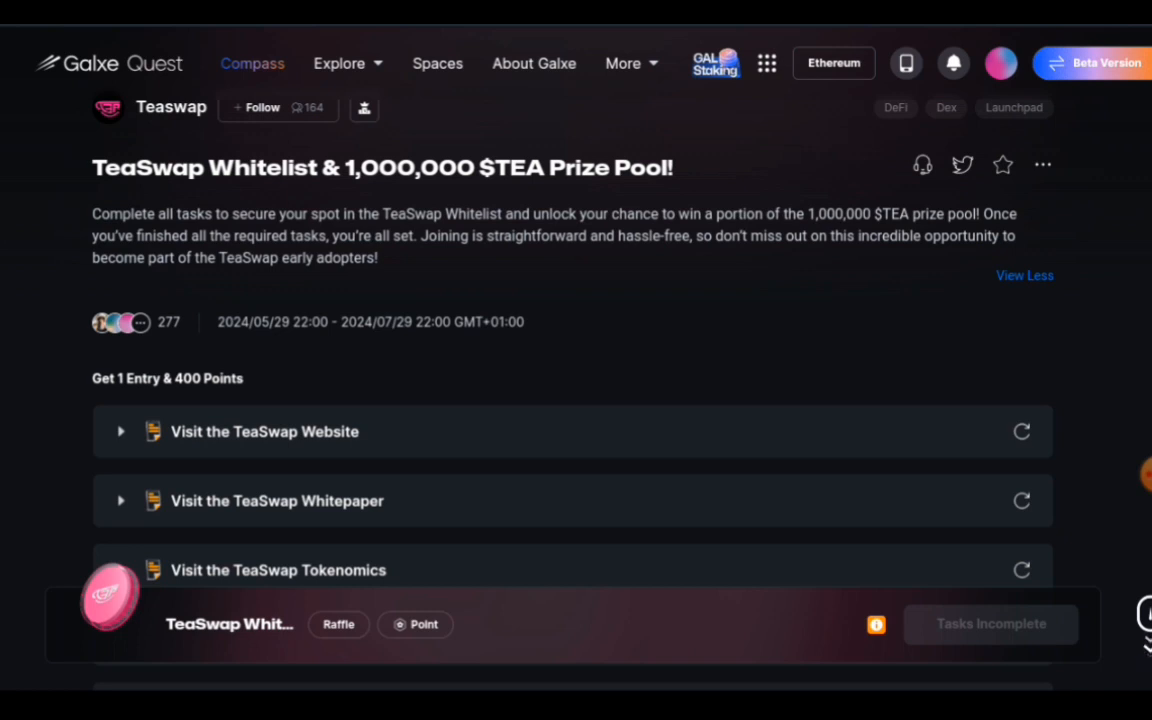
{"action": "scroll", "scroll_direction": "down", "scroll_amount": 3}
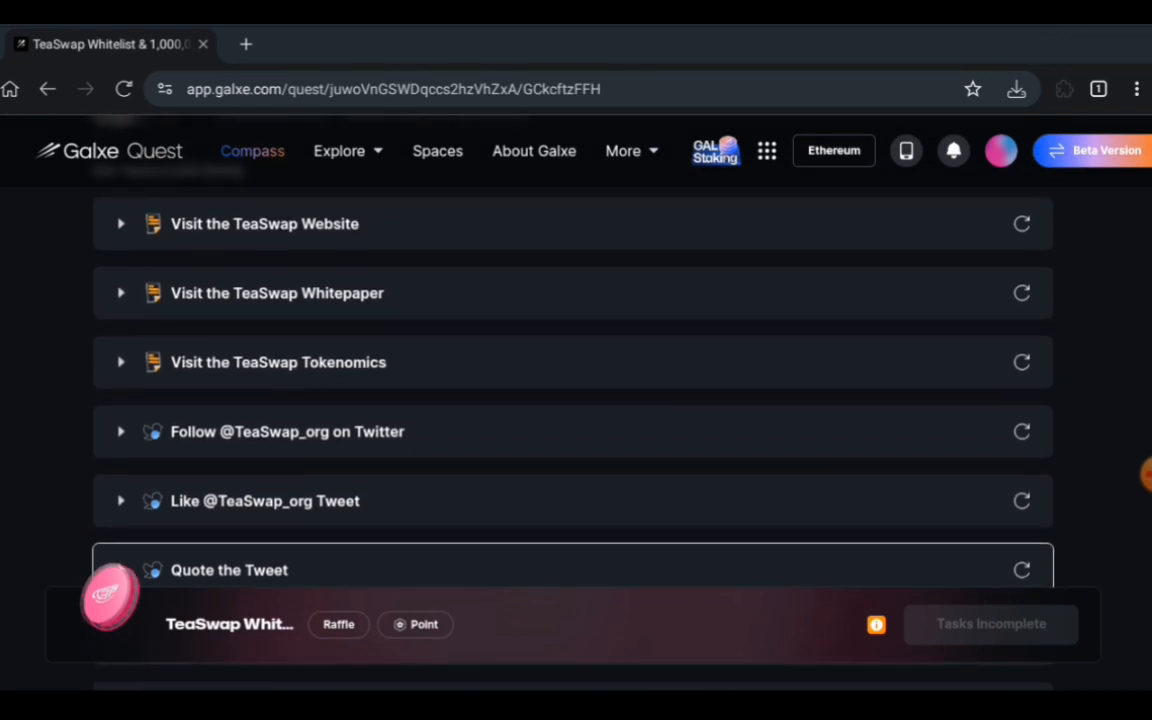
{"action": "scroll", "scroll_direction": "down", "scroll_amount": 3}
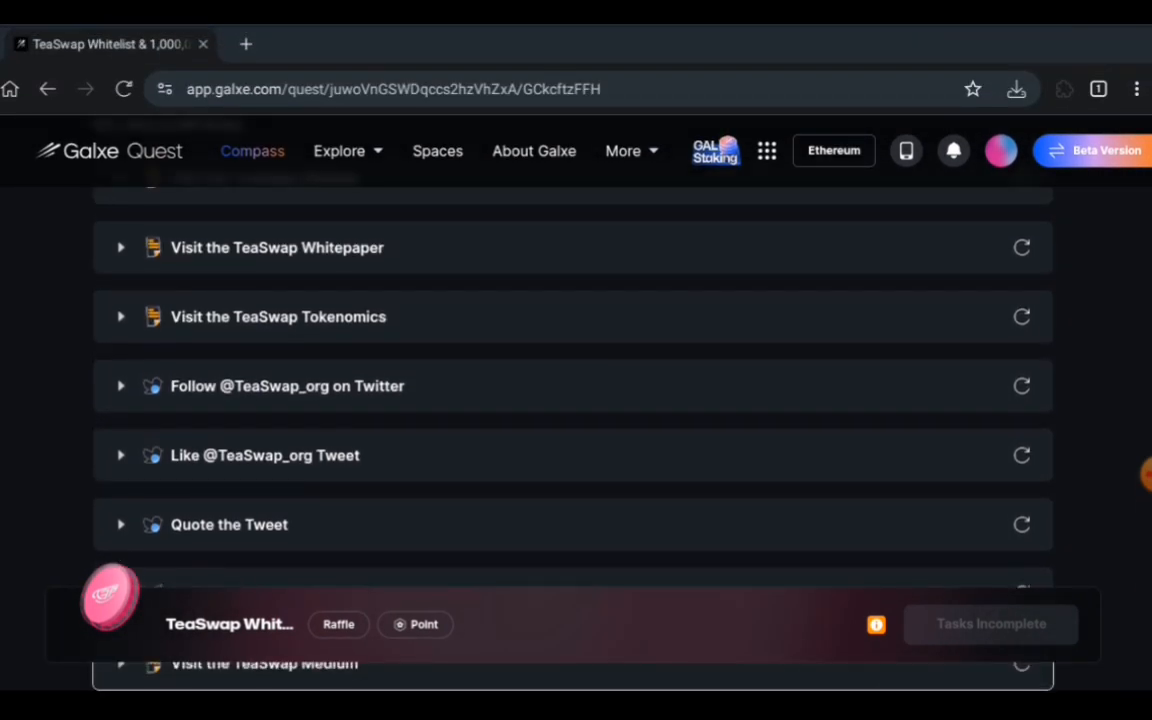
{"action": "scroll", "scroll_direction": "down", "scroll_amount": 3}
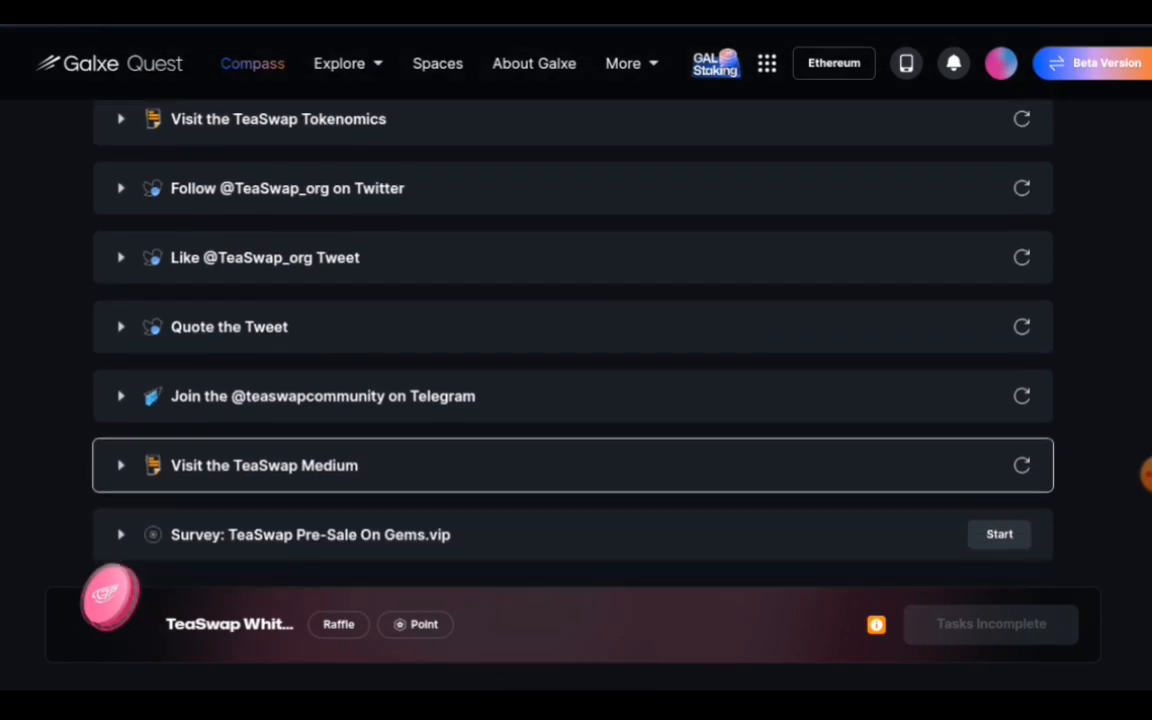
{"action": "scroll", "scroll_direction": "down", "scroll_amount": 3}
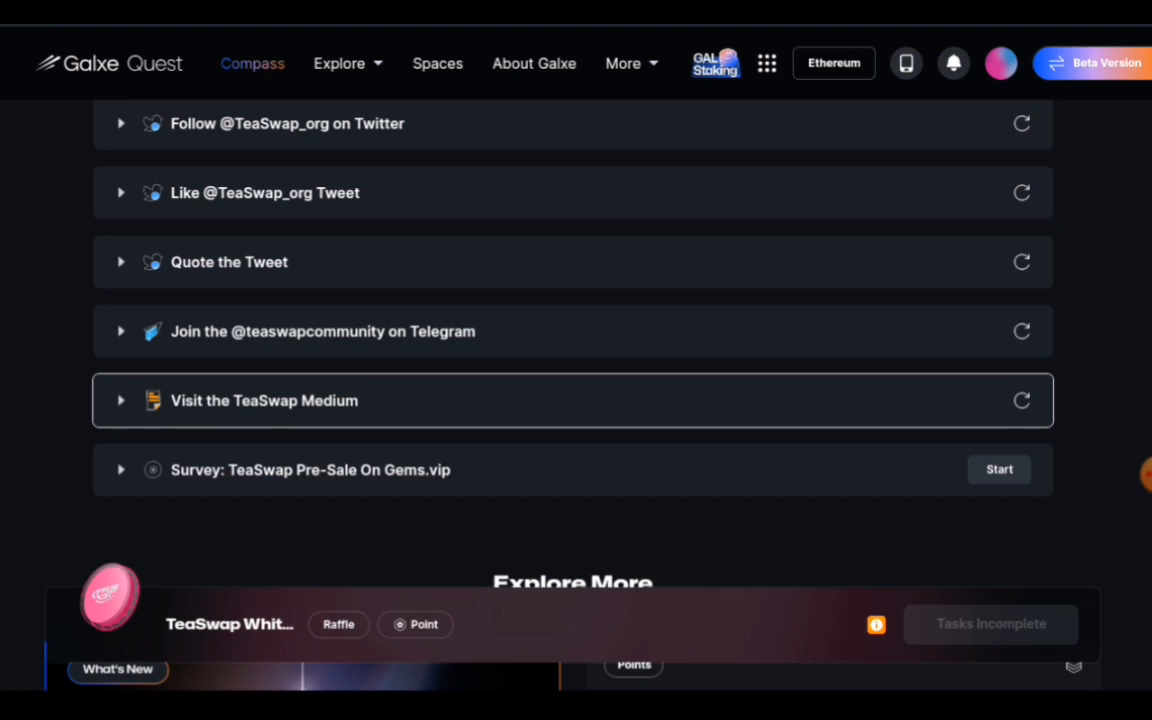
- Answer and submit the Gems.vip survey, then start the Visit the TeaSwap Medium task
{"action": "left_click", "coordinate": [998, 468]}
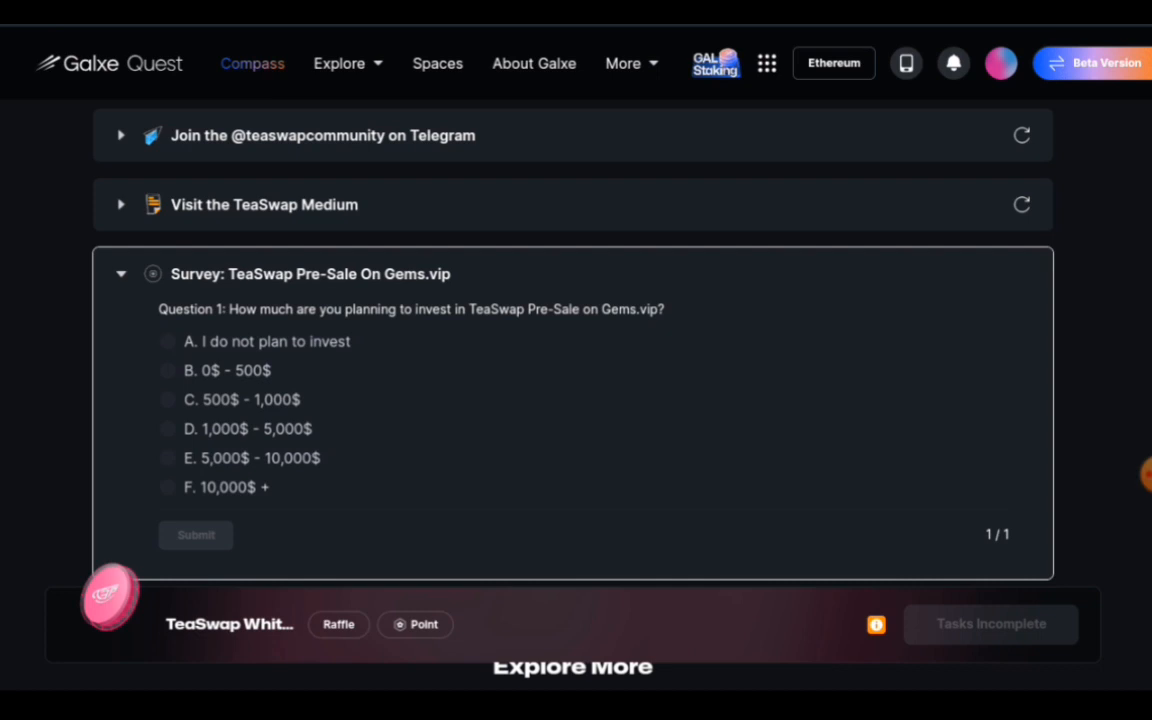
{"action": "left_click", "coordinate": [168, 340]}
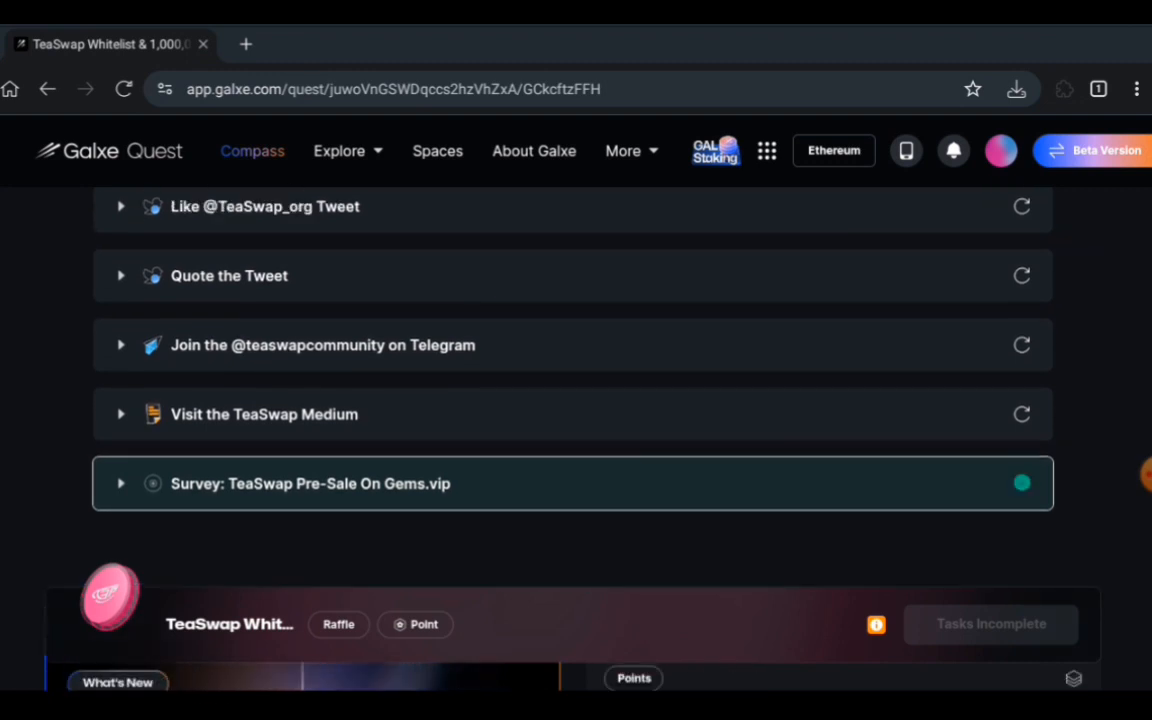
{"action": "left_click", "coordinate": [264, 414]}
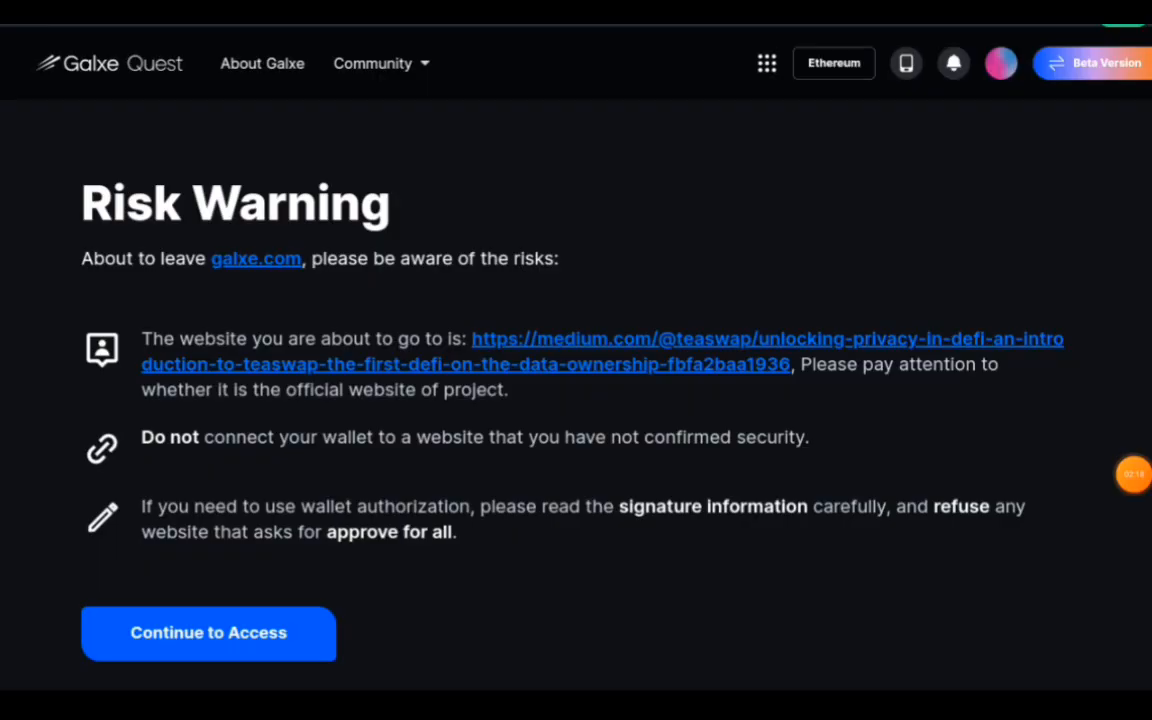
- Continue past the risk warning to the TeaSwap Medium article and return to the quest page
{"action": "left_click", "coordinate": [208, 632]}
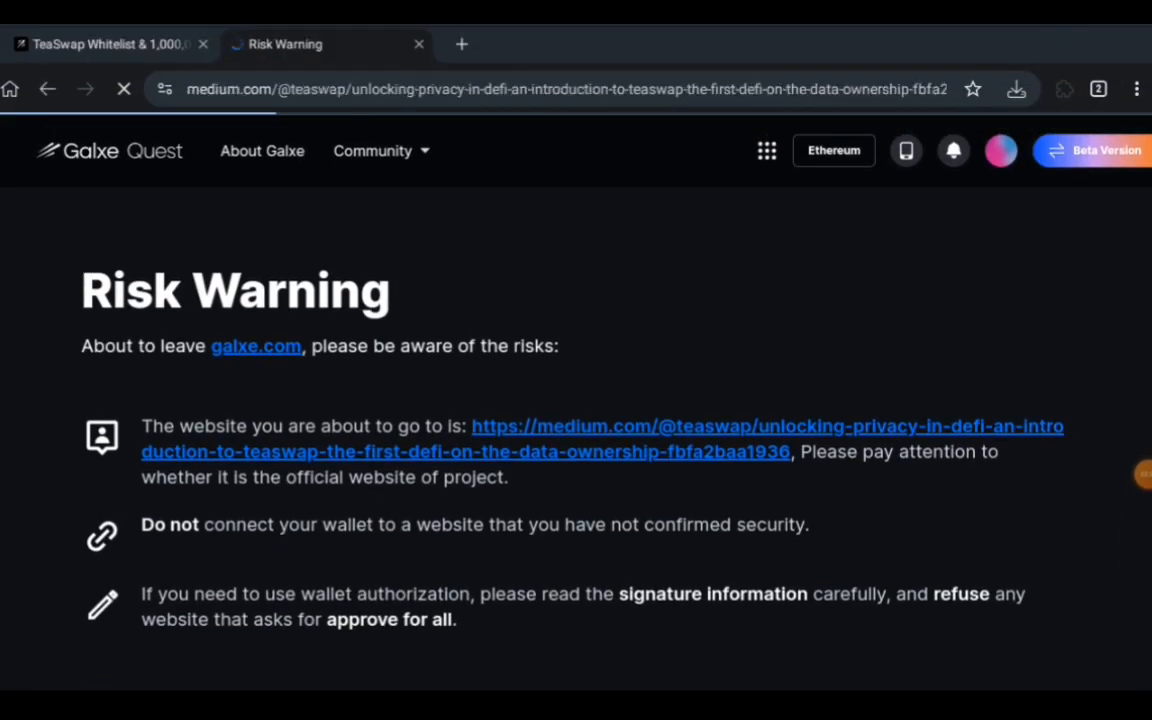
{"action": "left_click", "coordinate": [768, 424]}
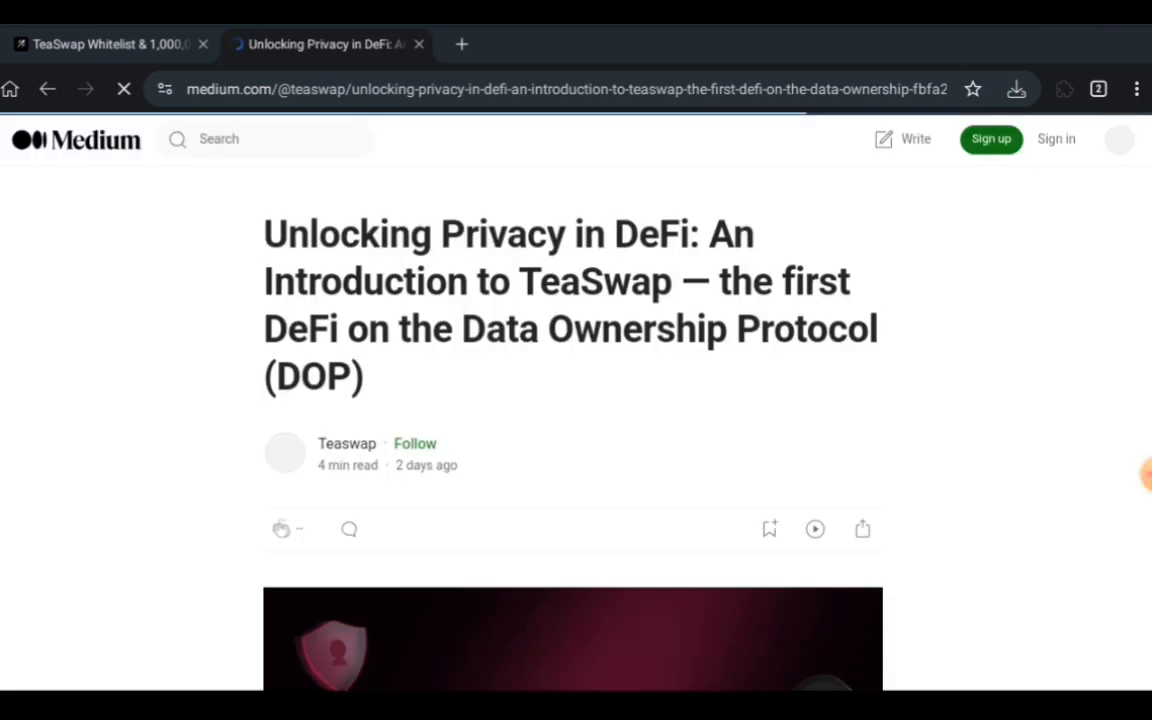
{"action": "left_click", "coordinate": [110, 44]}
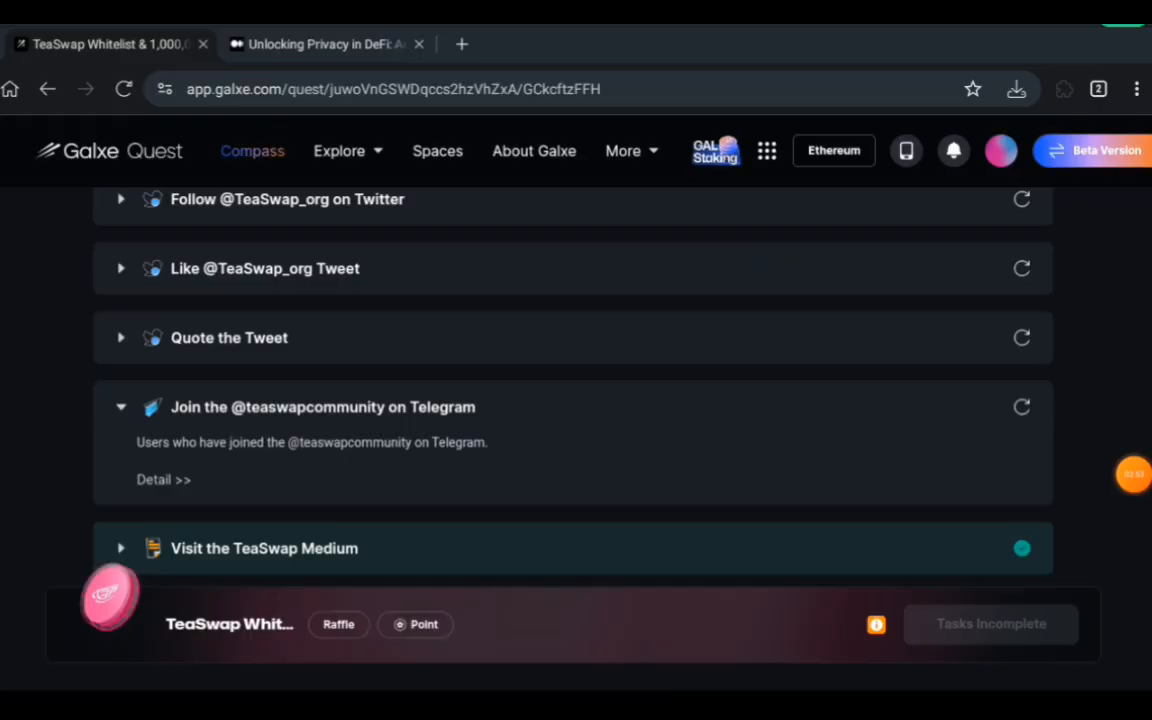
{"action": "mouse_move", "coordinate": [1020, 406]}
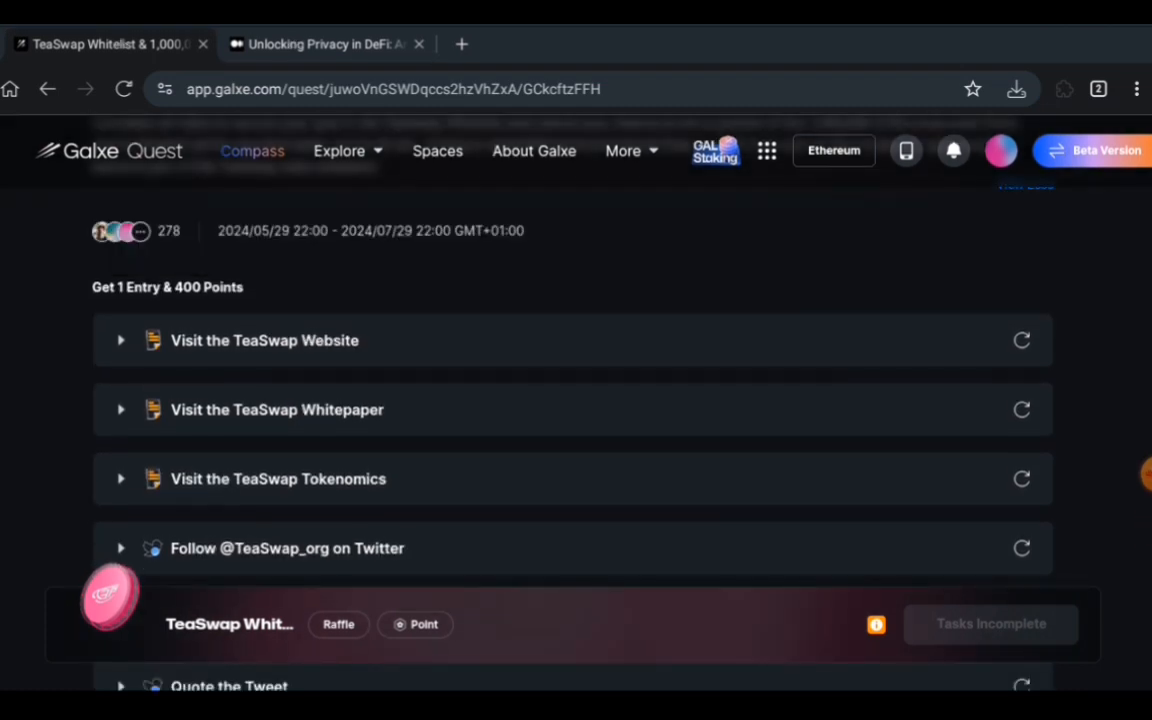
{"action": "scroll", "scroll_direction": "down", "scroll_amount": 3}
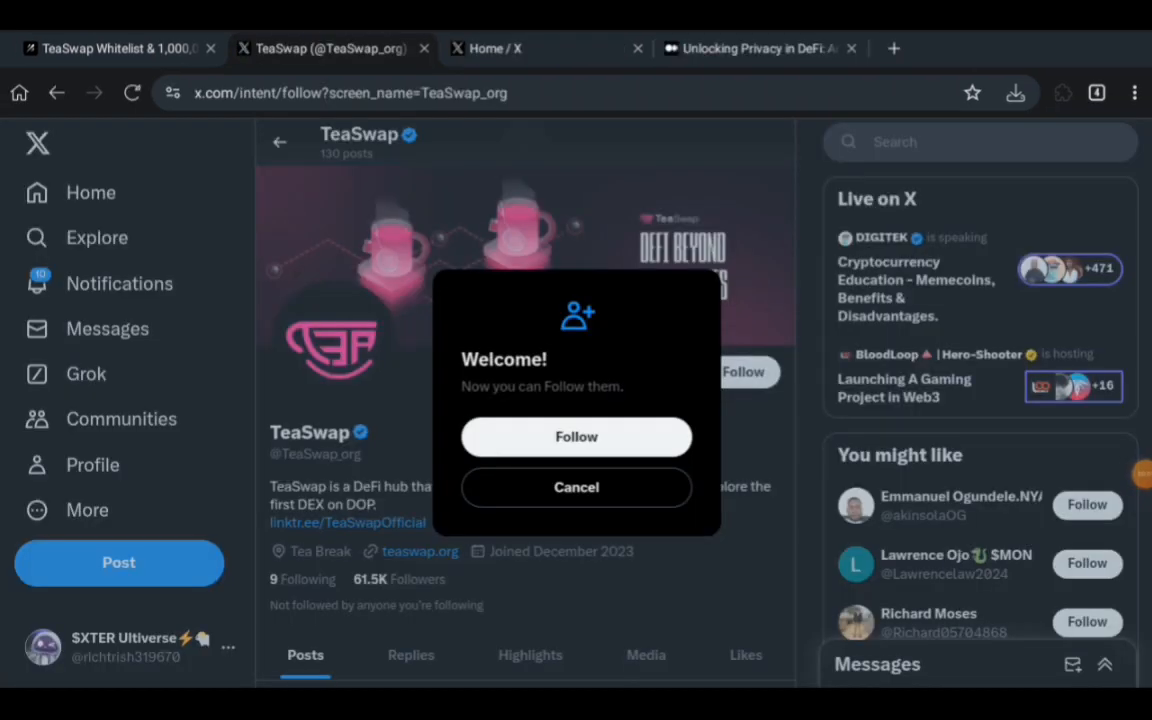
{"action": "left_click", "coordinate": [576, 436]}
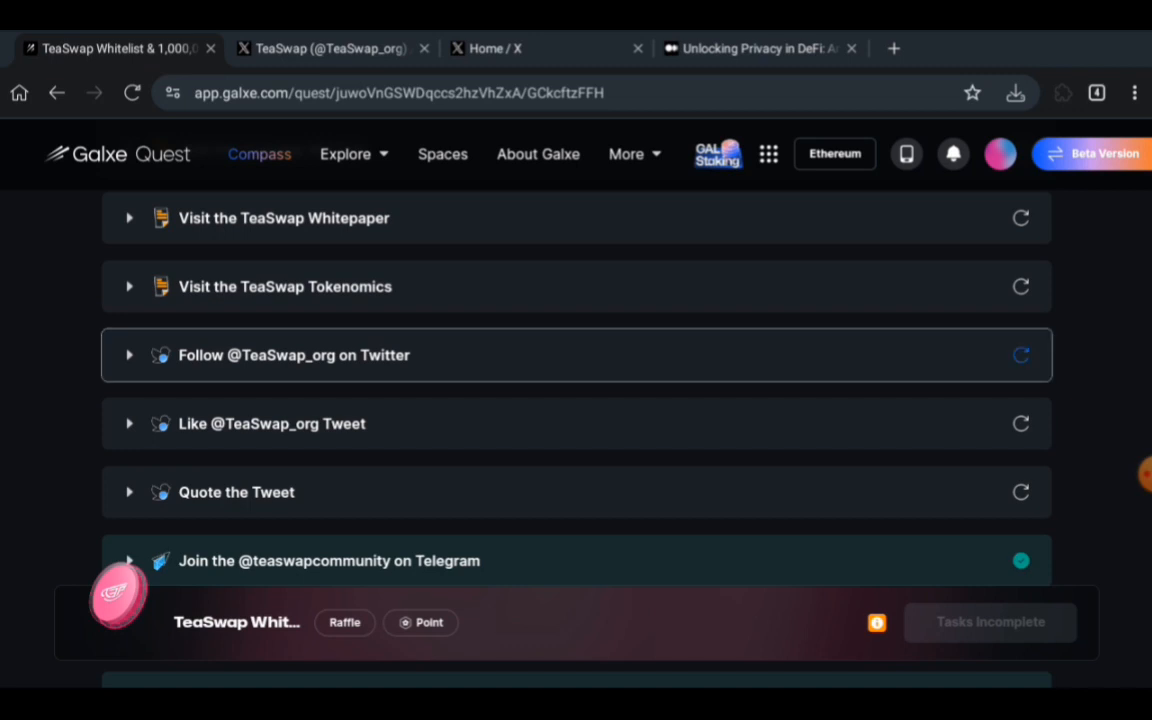
{"action": "mouse_move", "coordinate": [1020, 356]}
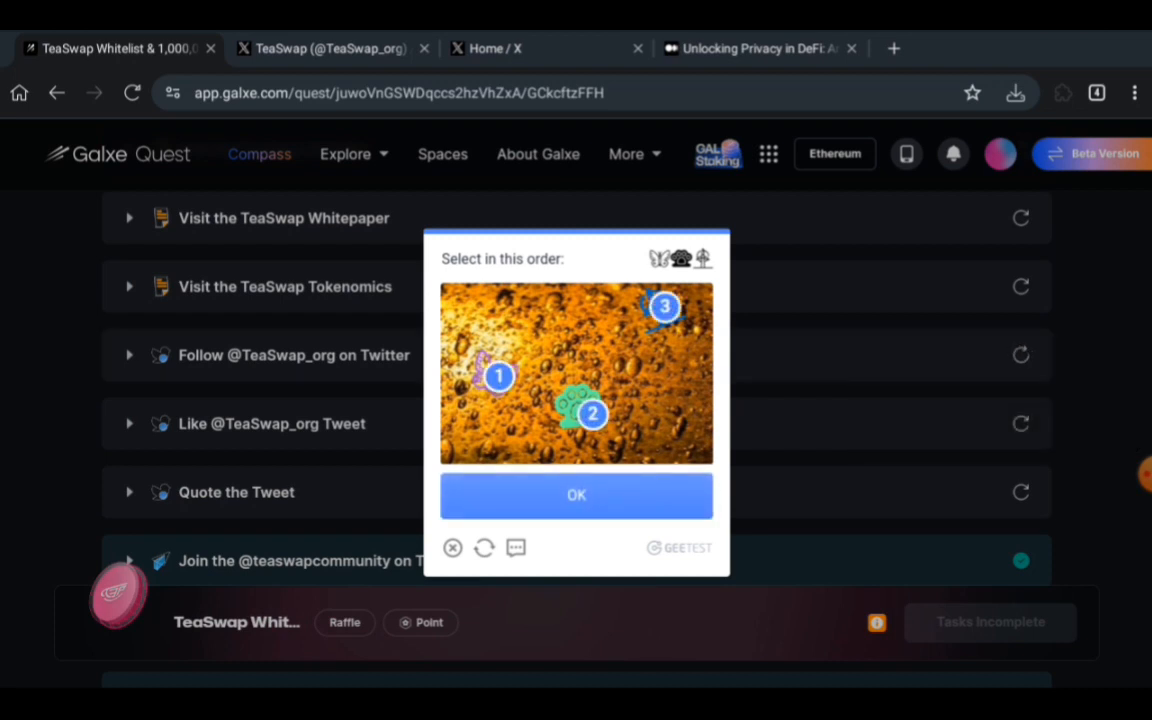
{"action": "left_click", "coordinate": [576, 496]}
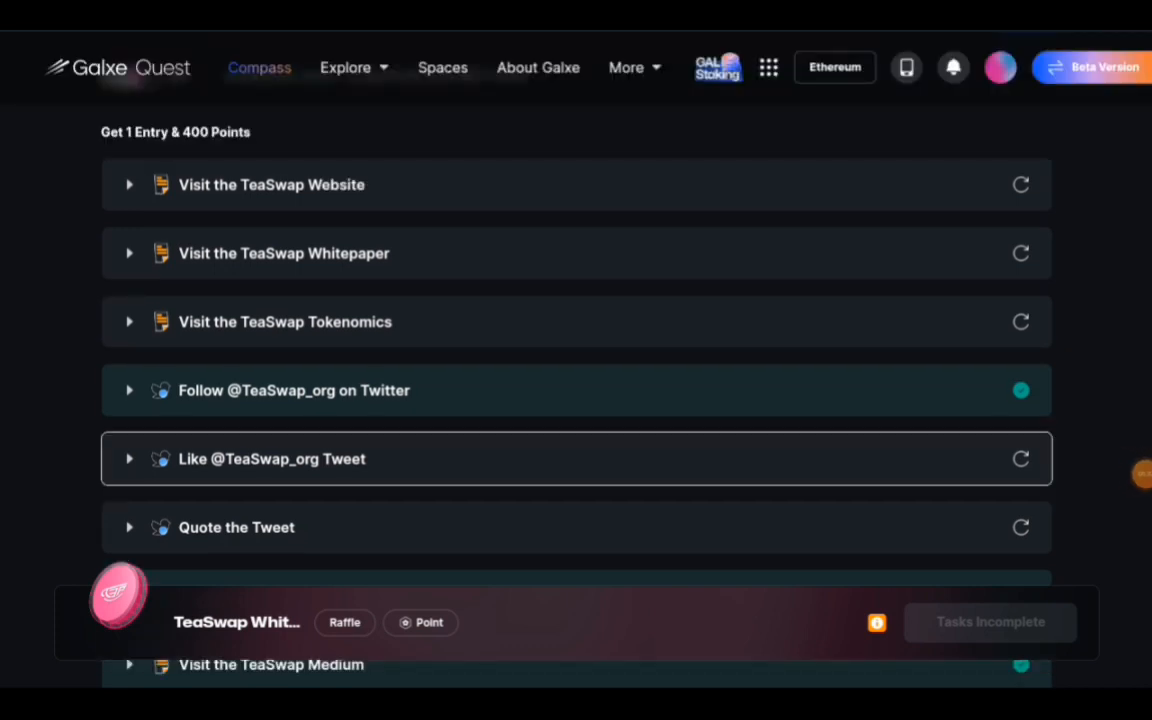
- Like the TeaSwap tweet on X and refresh the Like task so it shows complete
{"action": "left_click", "coordinate": [272, 458]}
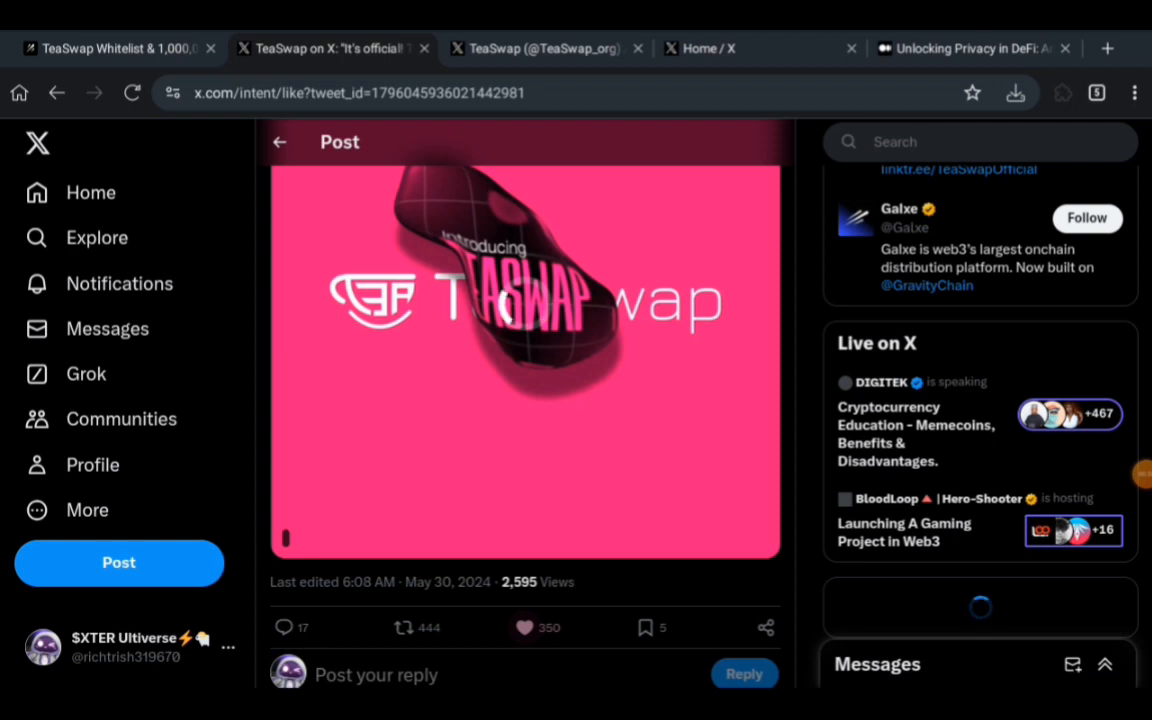
{"action": "left_click", "coordinate": [524, 628]}
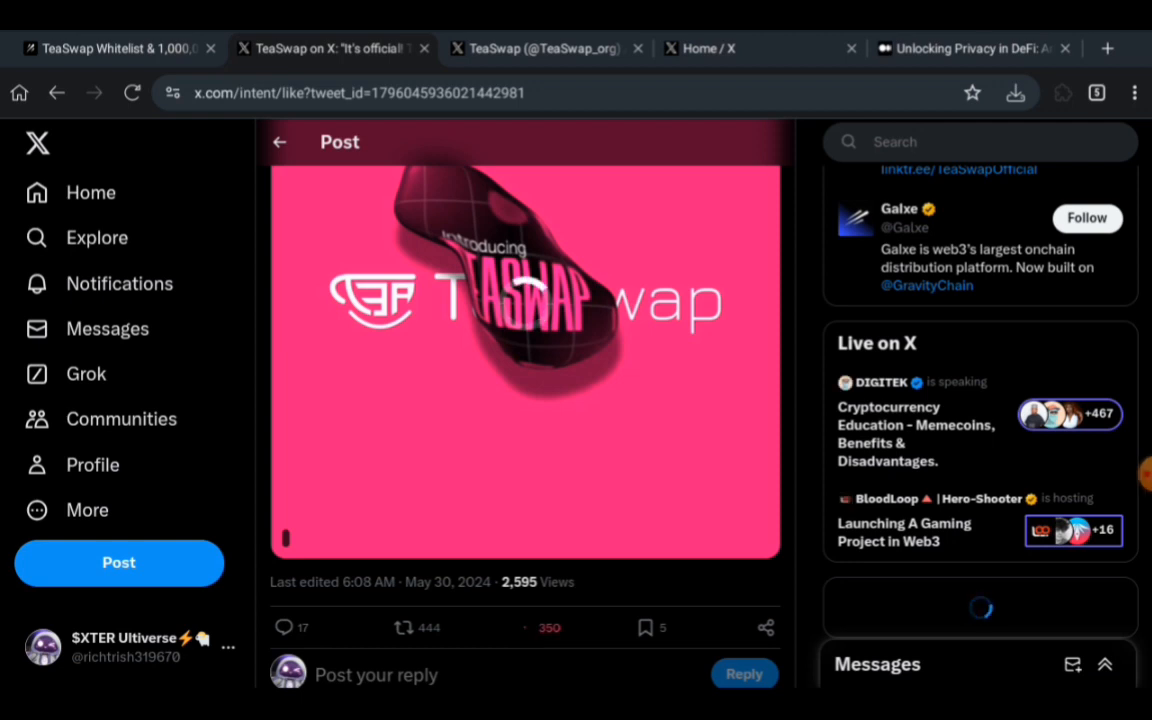
{"action": "left_click", "coordinate": [524, 628]}
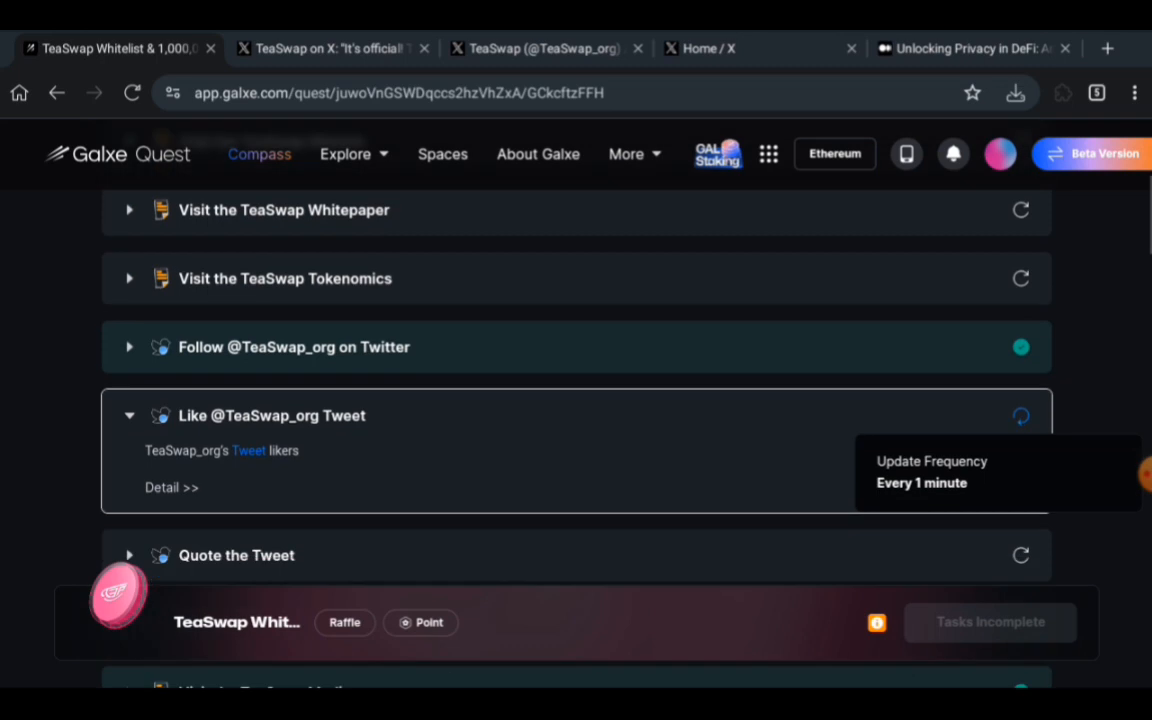
{"action": "scroll", "scroll_direction": "down", "scroll_amount": 3}
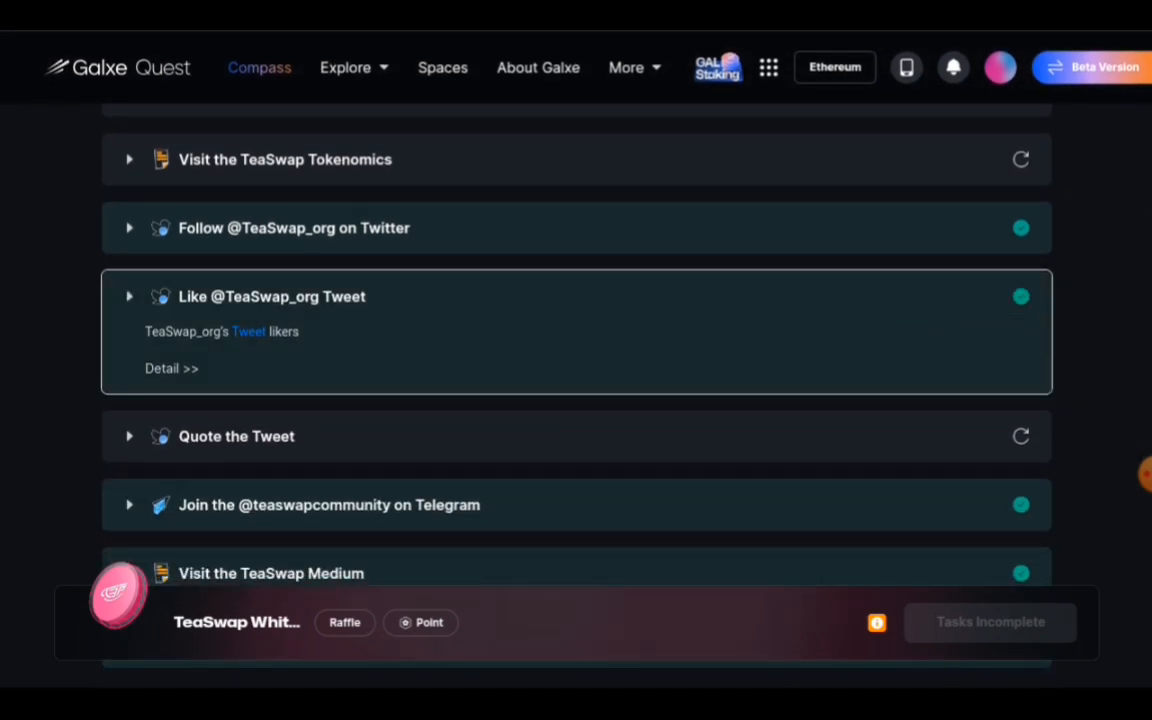
{"action": "left_click", "coordinate": [128, 296]}
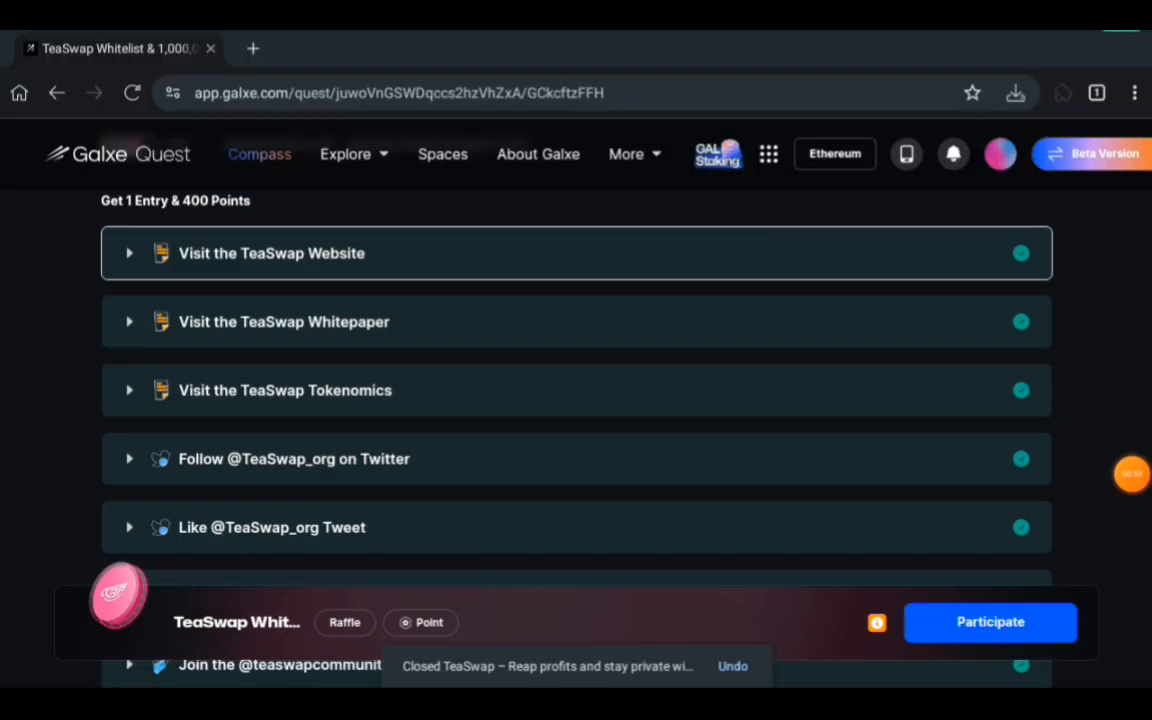
- Participate in the raffle, approve data sharing, and get the raffle-result confirmation popup
{"action": "left_click", "coordinate": [990, 620]}
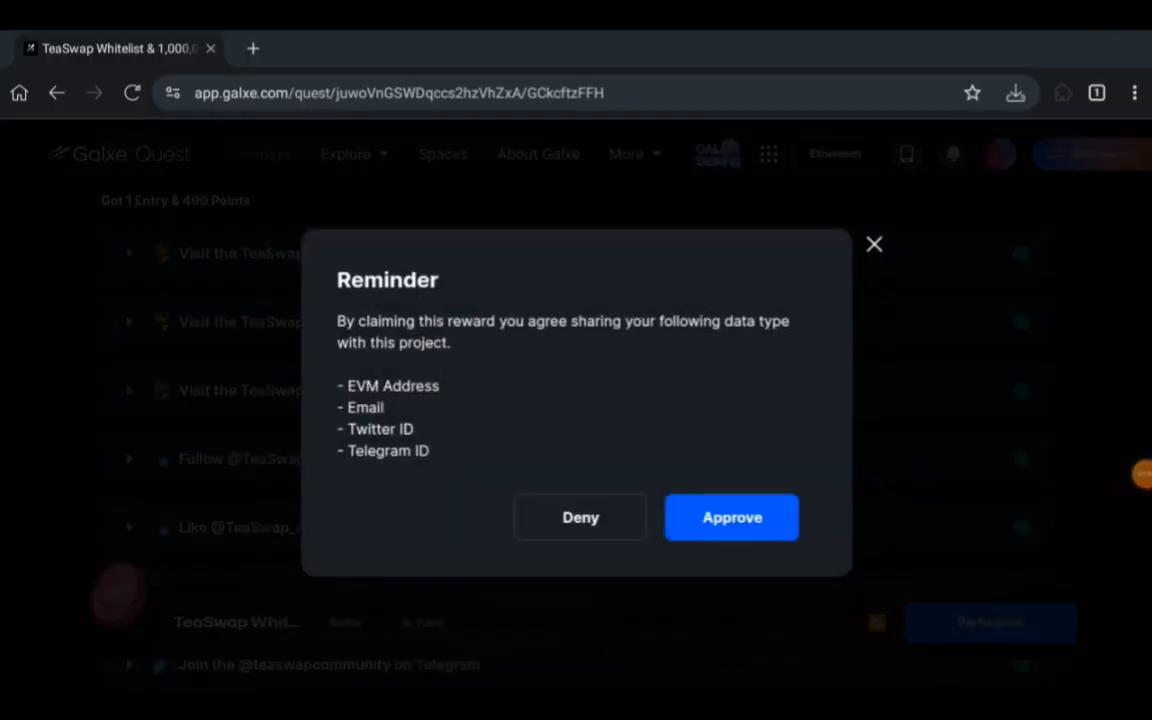
{"action": "left_click", "coordinate": [732, 516]}
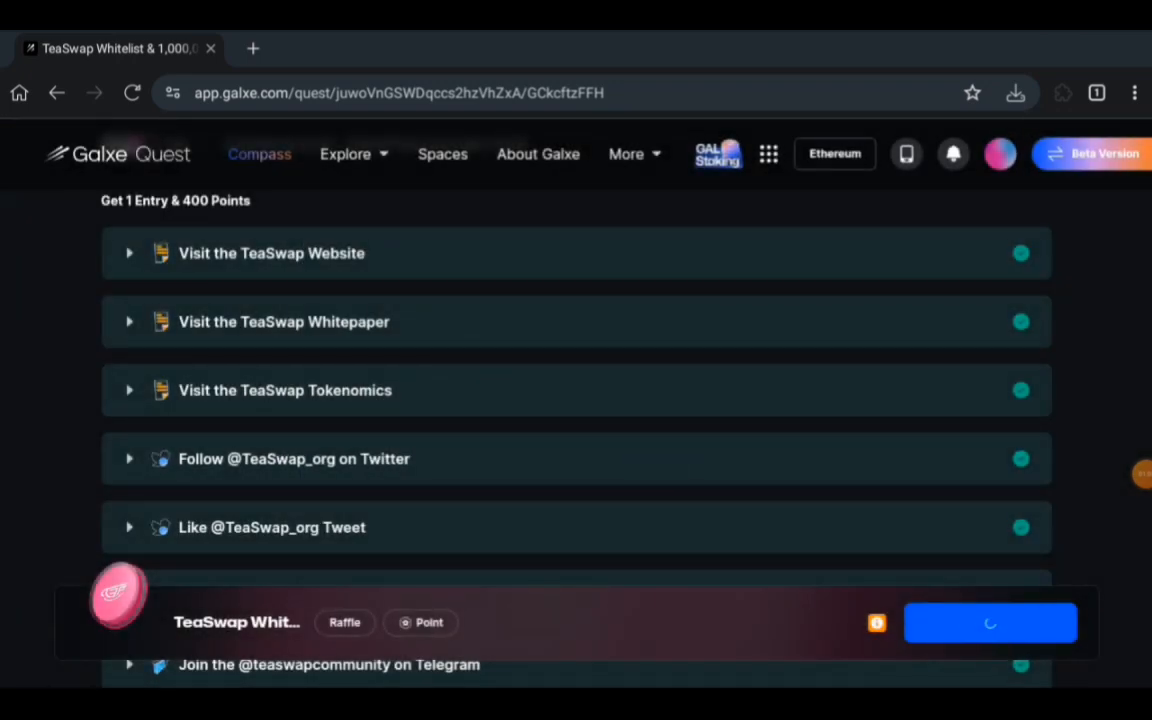
{"action": "left_click", "coordinate": [988, 622]}
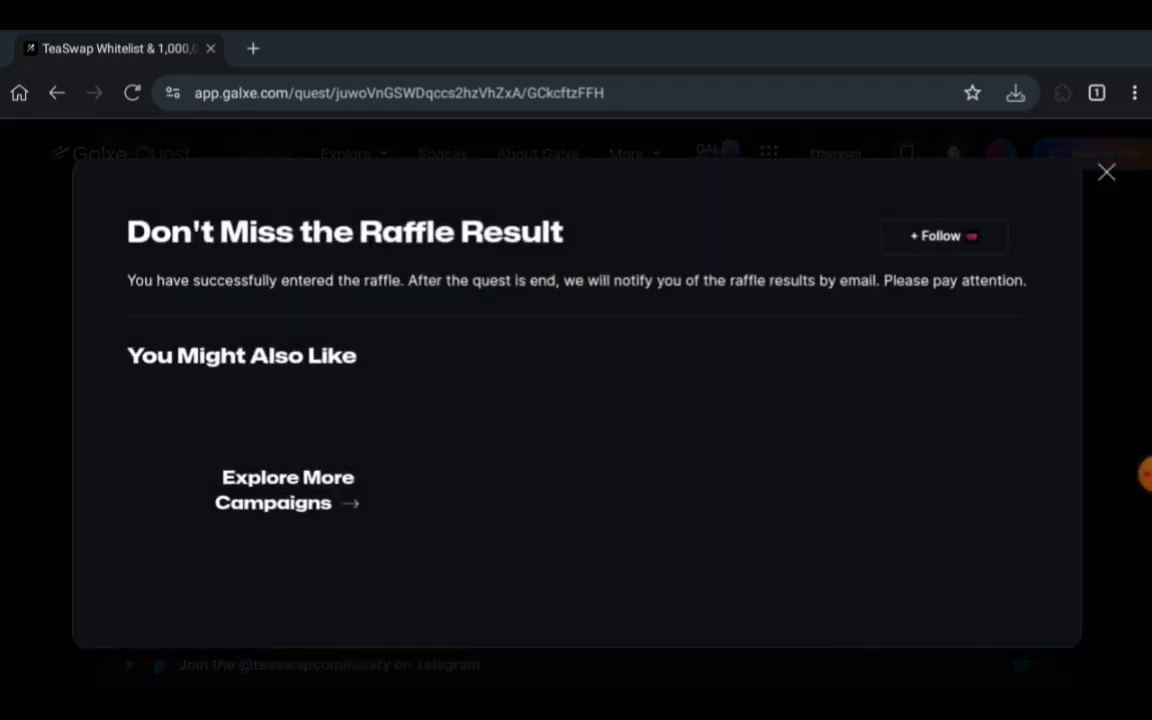